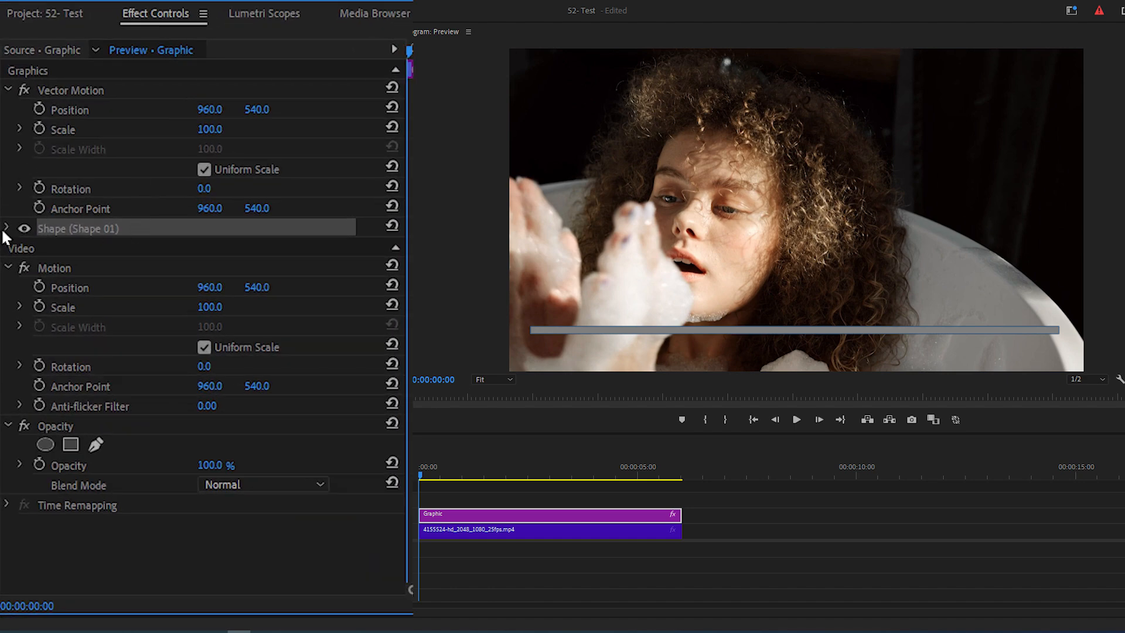
- Make the bar a white 5.0 outer-stroke outline with no fill
{"action": "left_click", "coordinate": [7, 228]}
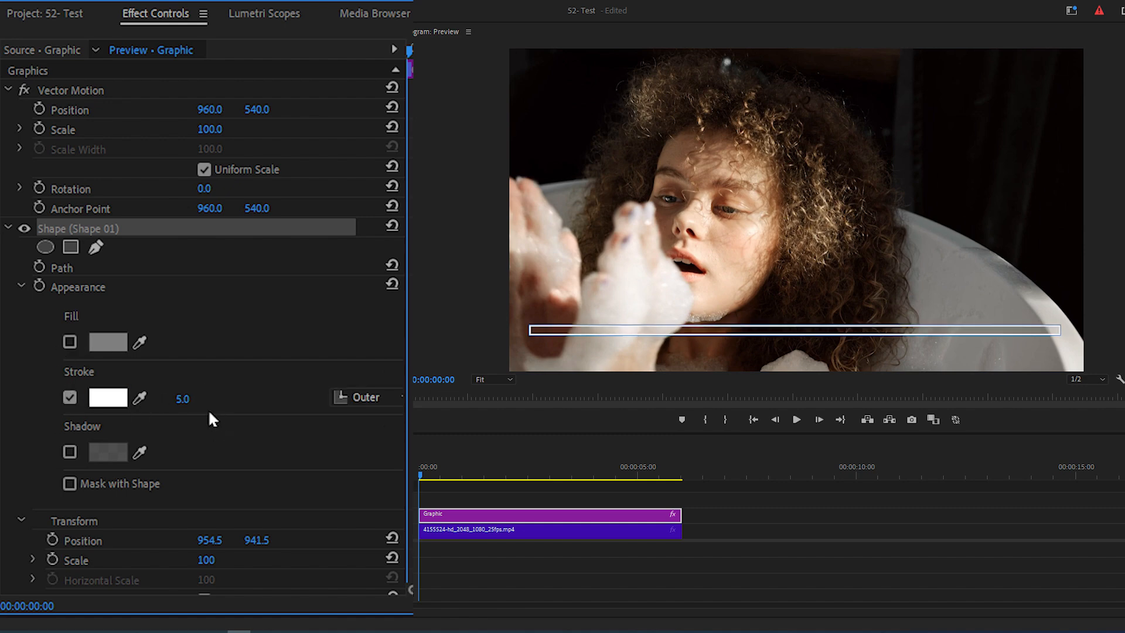
{"action": "left_click", "coordinate": [365, 397]}
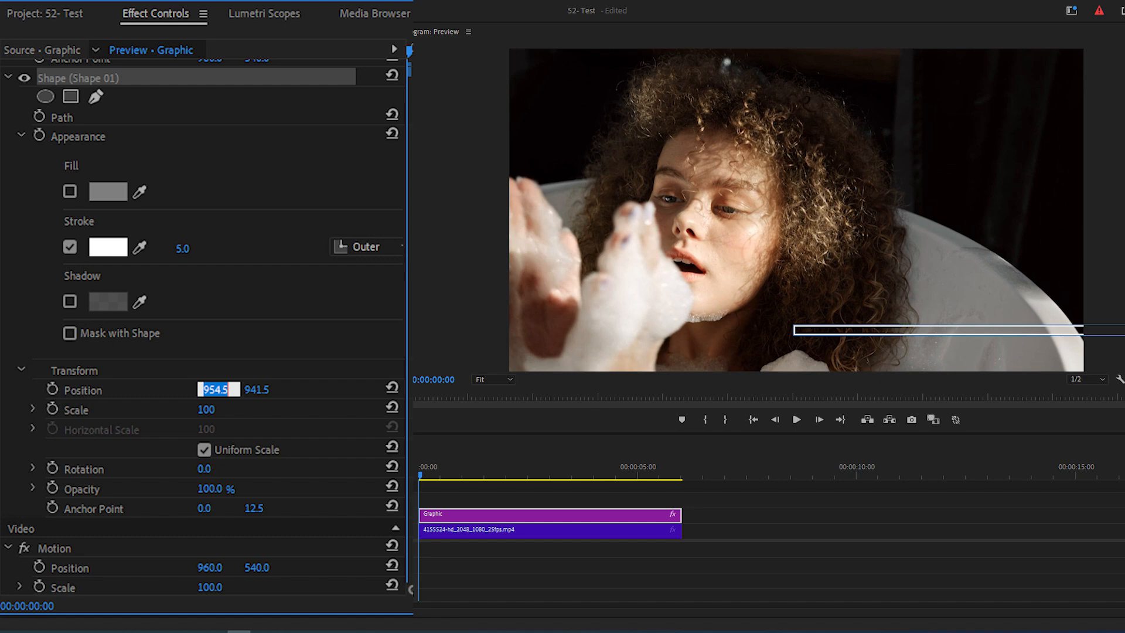
- Set the bar's Position X to 200.0 so it spans the lower frame
{"action": "type", "text": "200.0"}
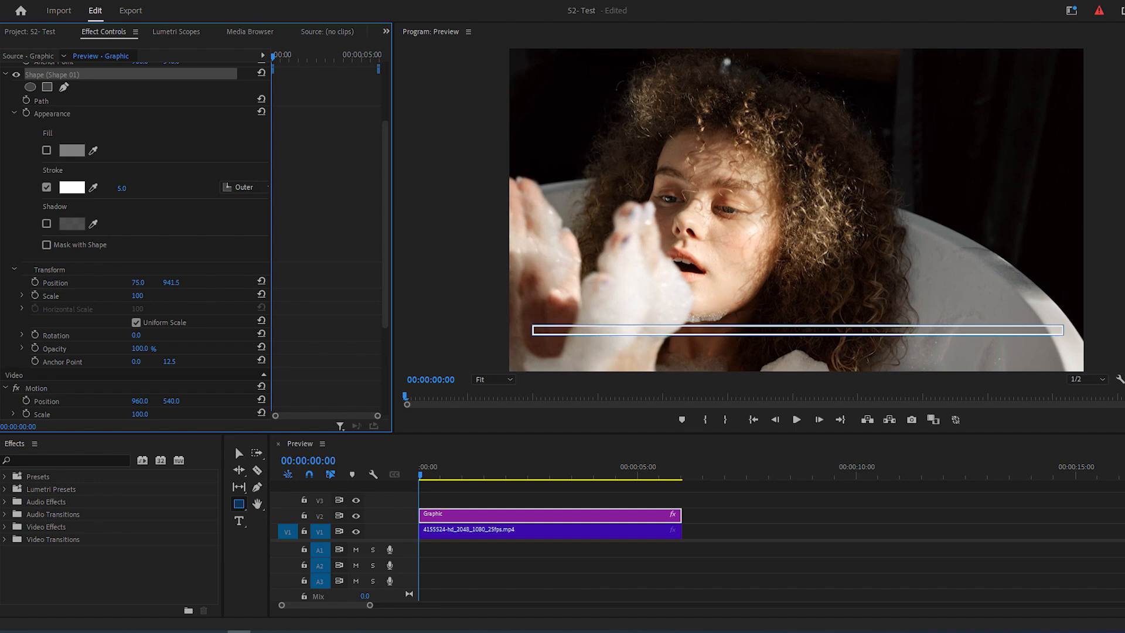
{"action": "key", "text": "alt"}
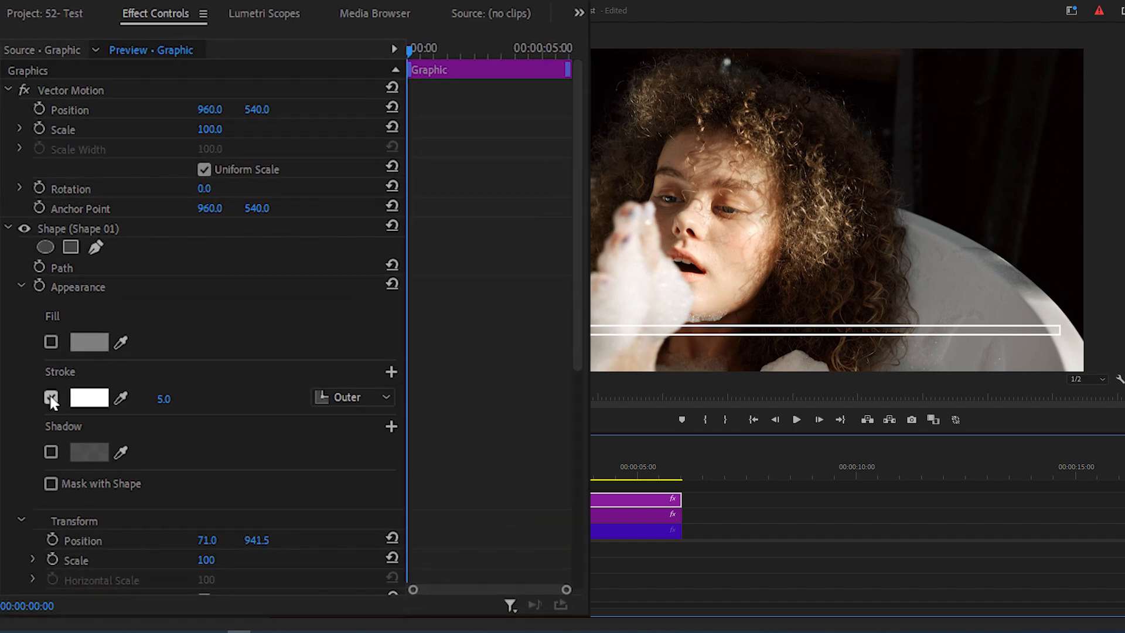
- Remove the duplicated bar's stroke and give it a dark red (8A0000) fill
{"action": "left_click", "coordinate": [50, 398]}
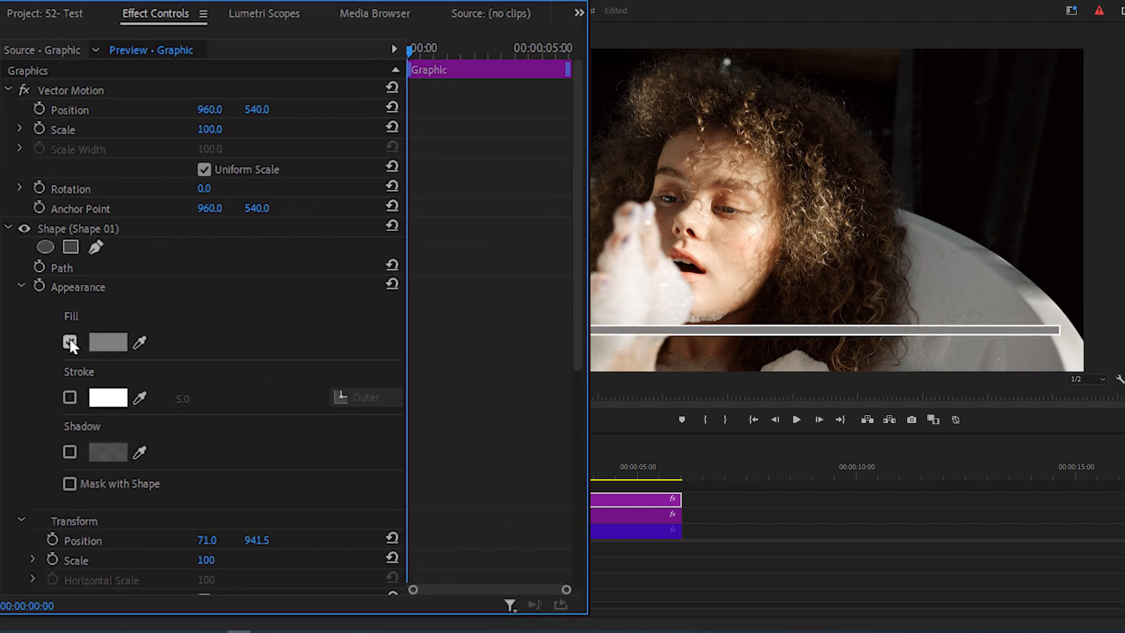
{"action": "left_click", "coordinate": [108, 342]}
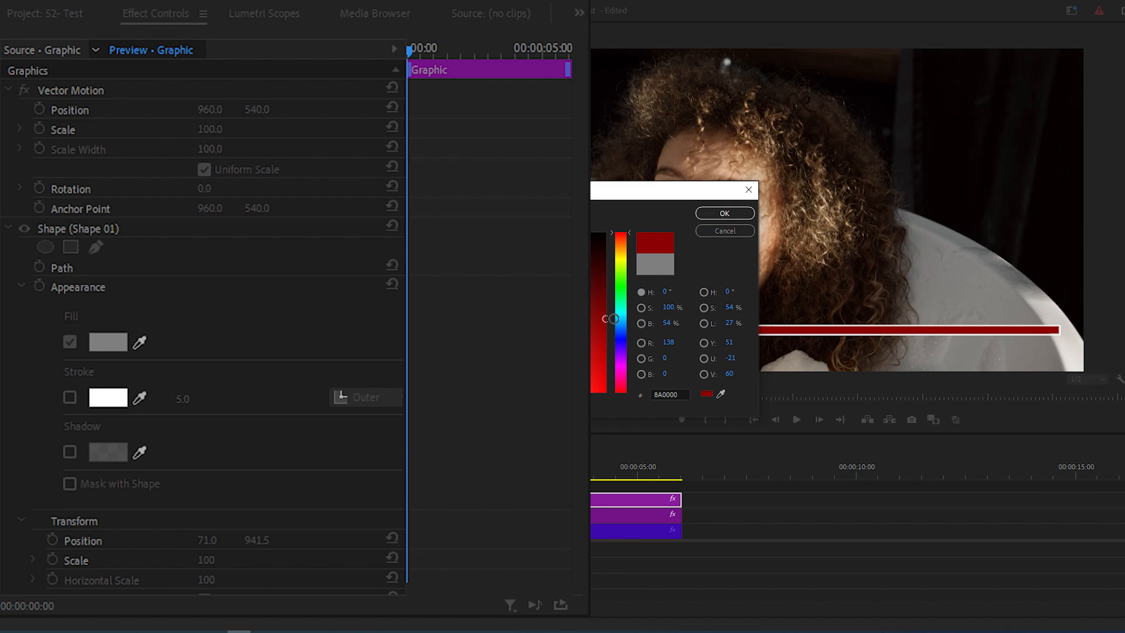
{"action": "left_click", "coordinate": [724, 213]}
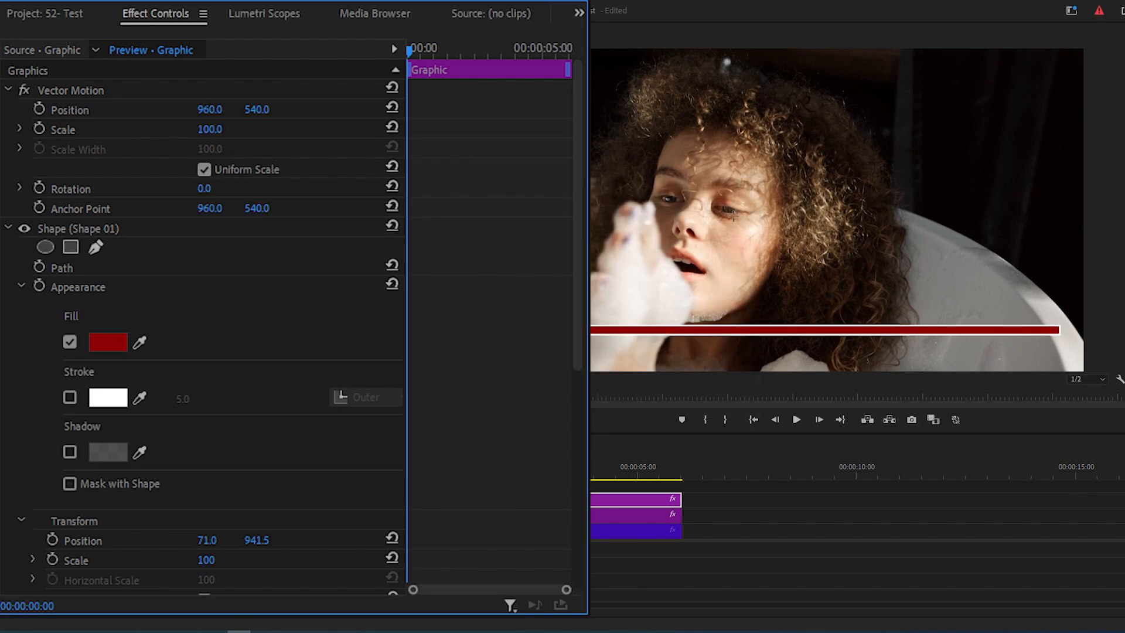
{"action": "scroll", "scroll_direction": "down", "scroll_amount": 3}
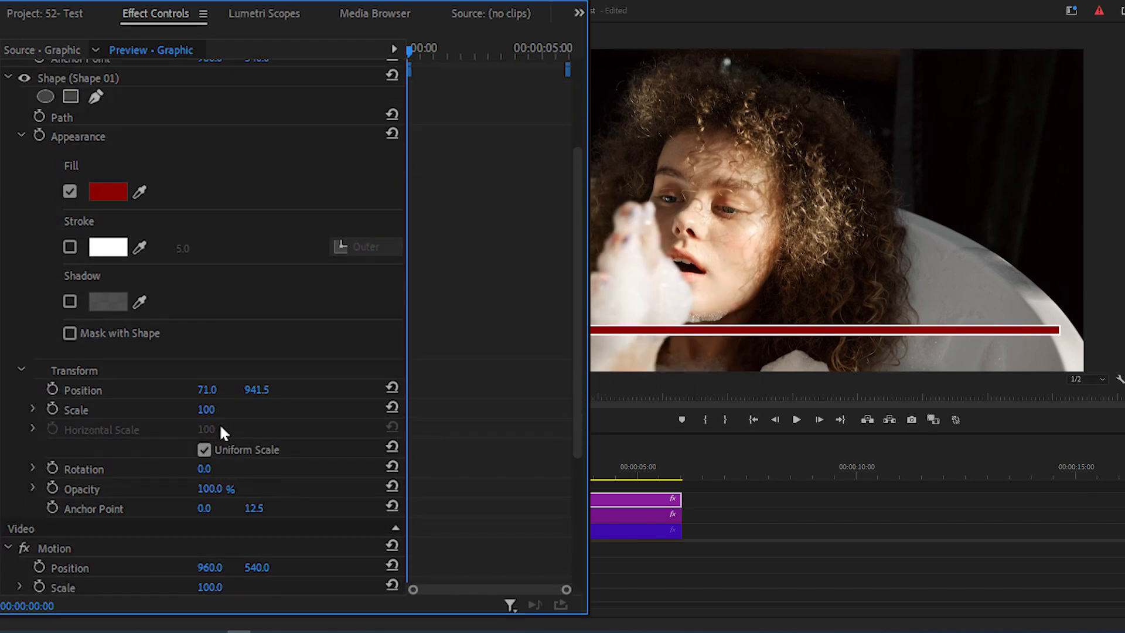